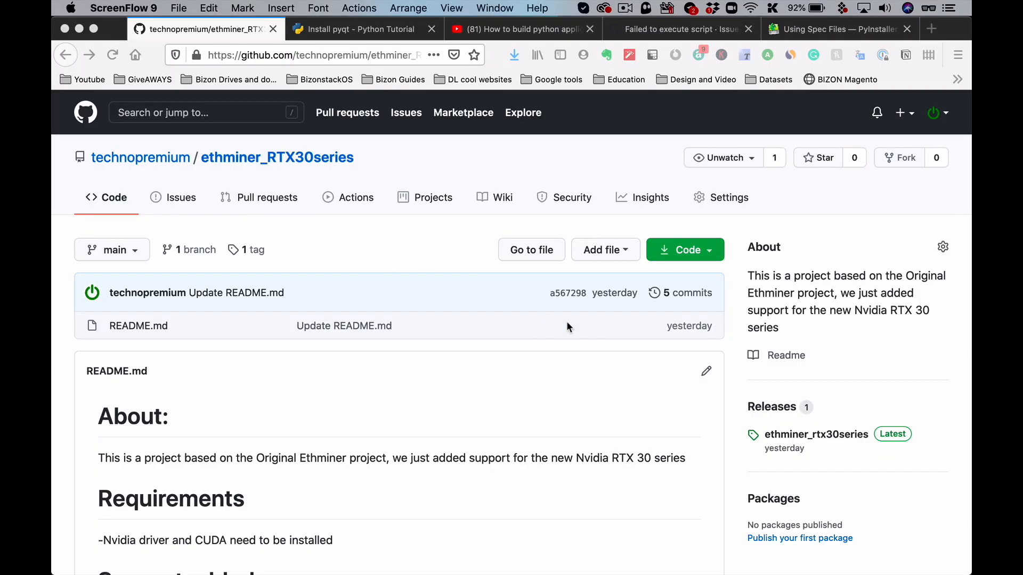
pyautogui.moveTo(385, 196)
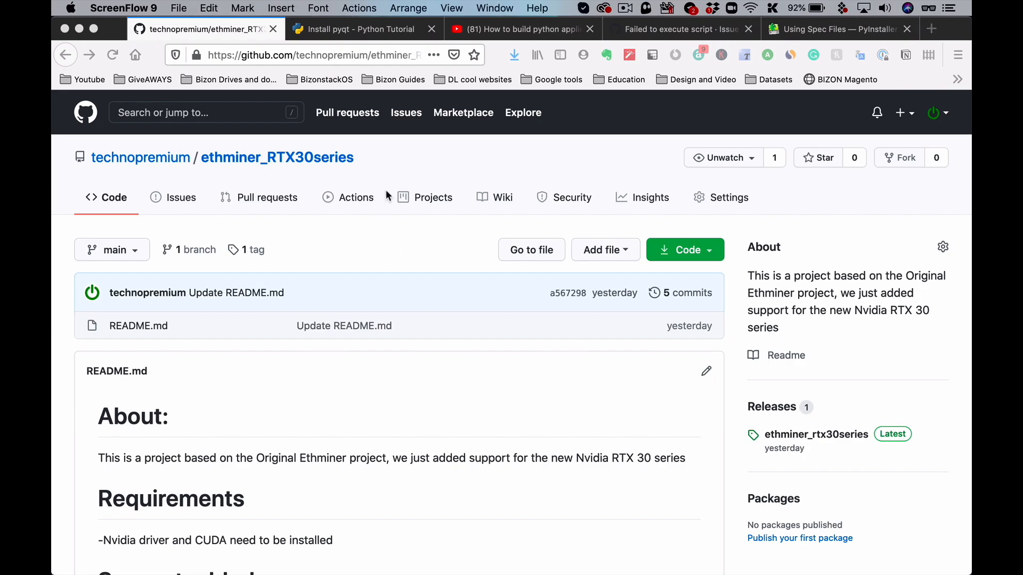
pyautogui.moveTo(384, 88)
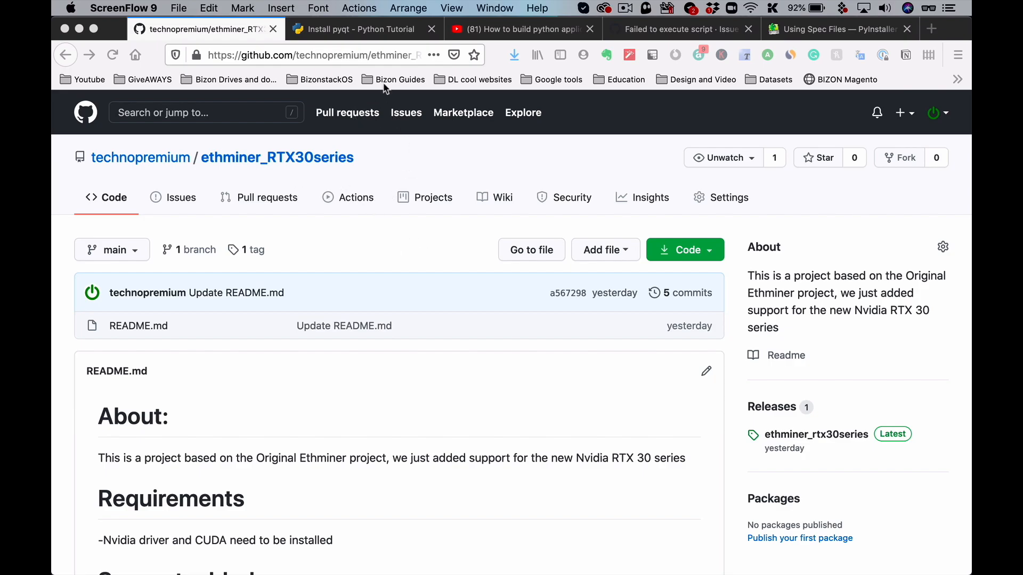
pyautogui.moveTo(390, 61)
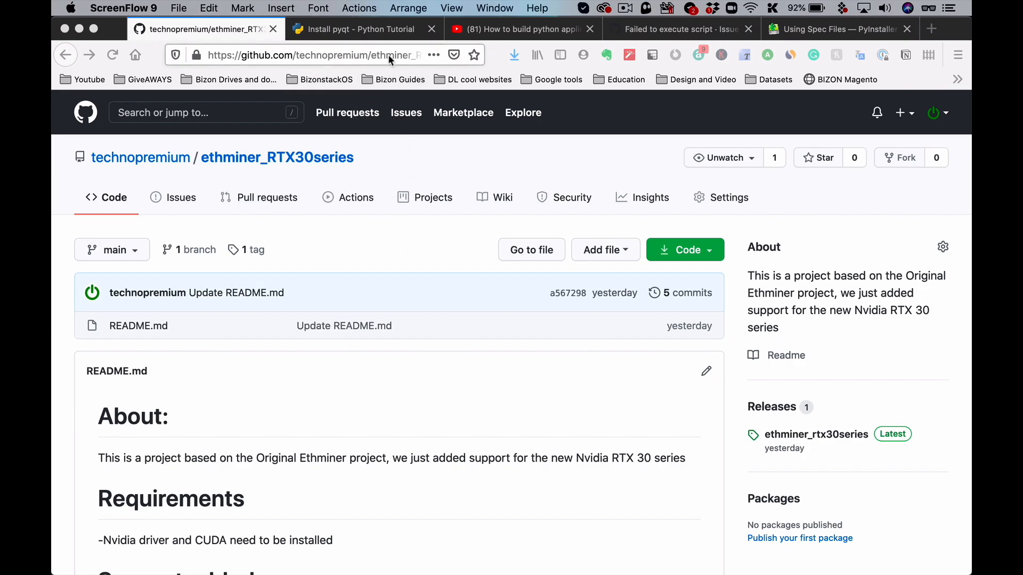
pyautogui.moveTo(356, 62)
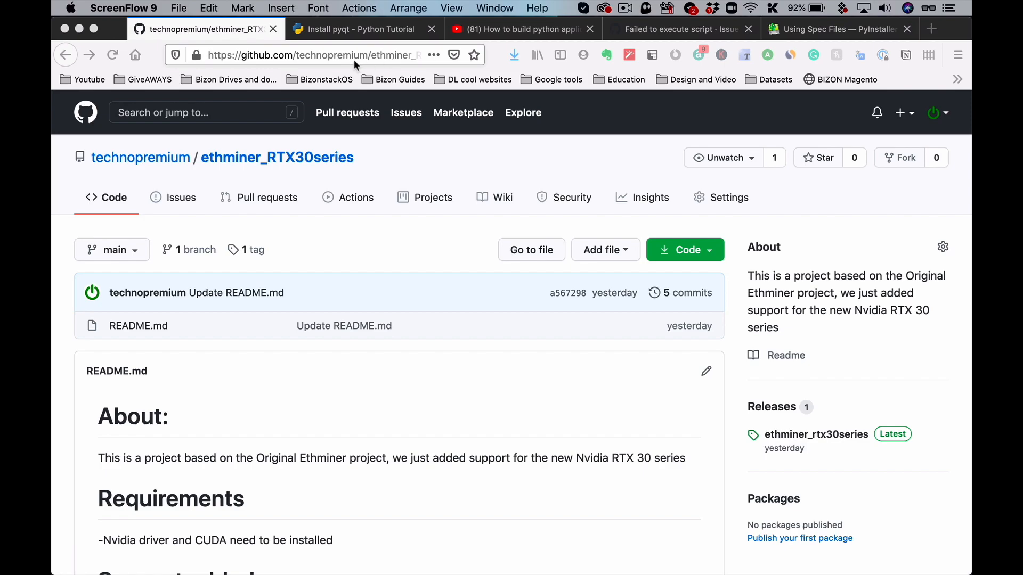
pyautogui.moveTo(386, 60)
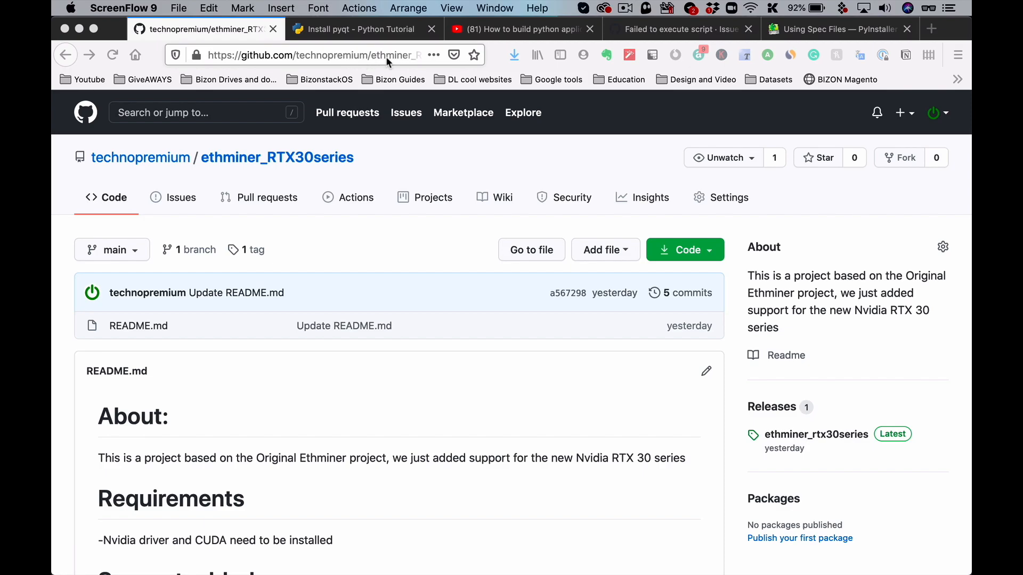
# Step: Switch from the Firefox repository page to the Ubuntu desktop with the terminal
pyautogui.click(313, 54)
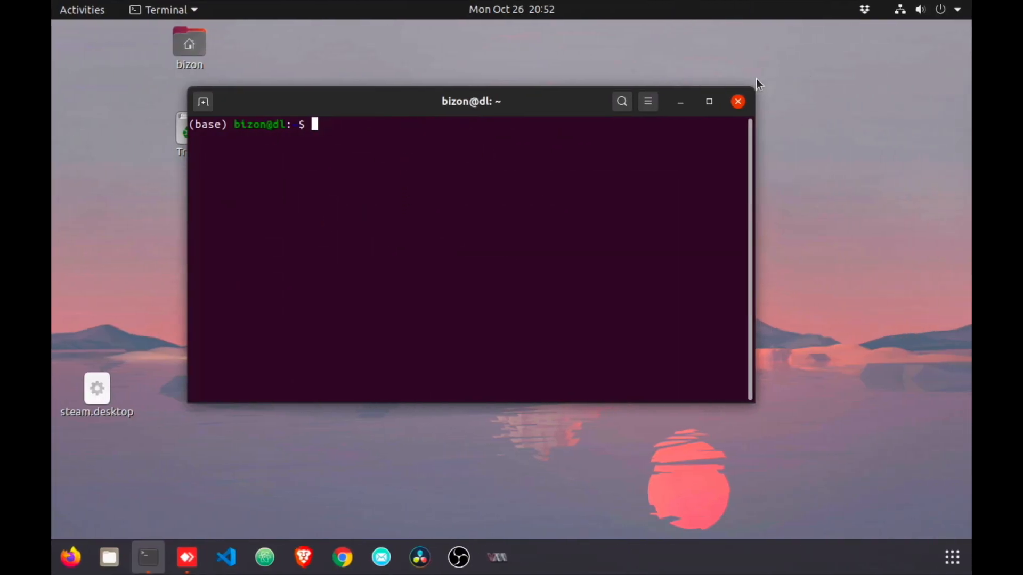
pyautogui.moveTo(283, 551)
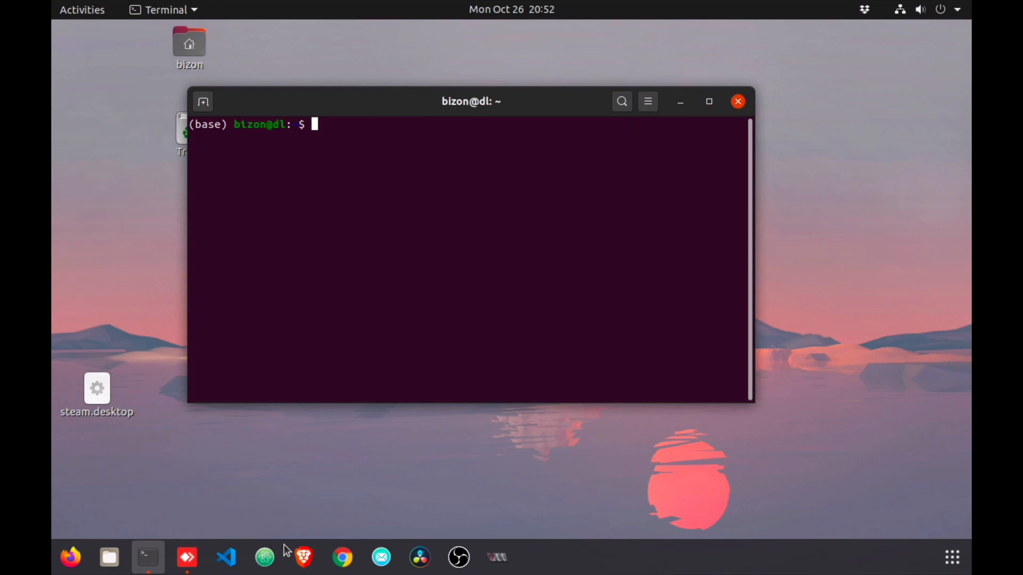
pyautogui.moveTo(54, 561)
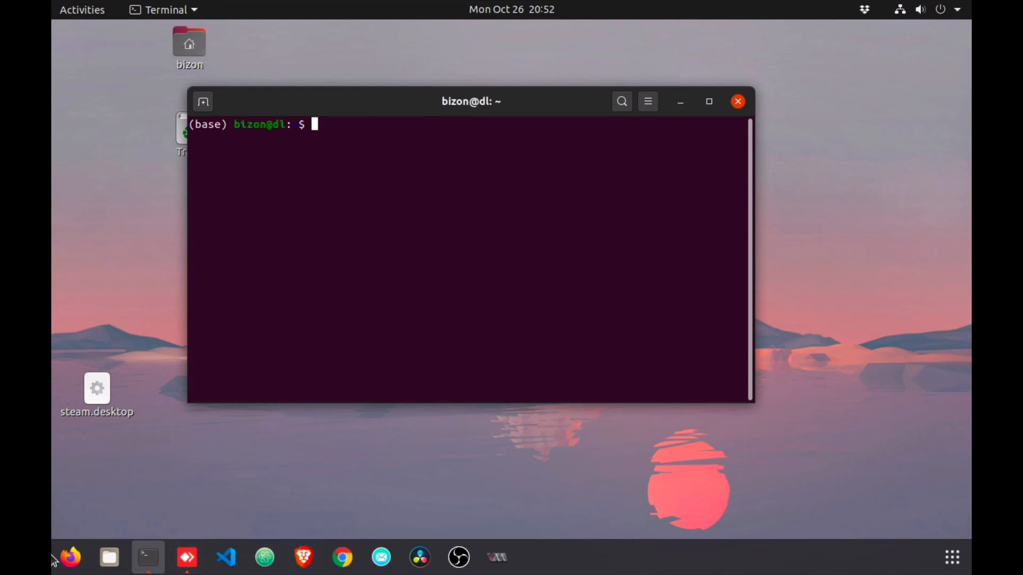
# Step: Load github.com/technopremium/ethminer_RTX30series in Firefox and look over the repository
pyautogui.click(70, 557)
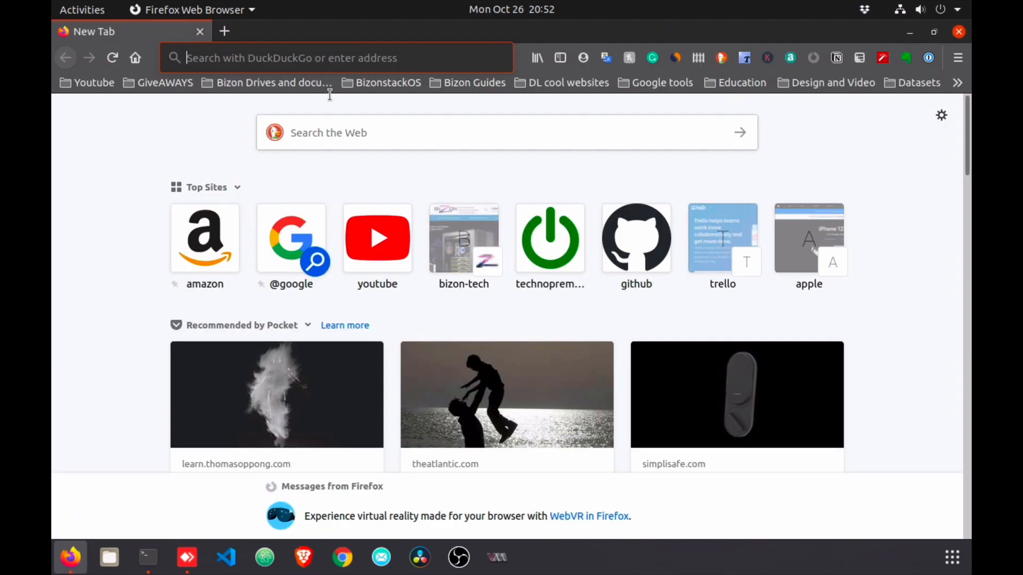
pyautogui.write('https://github.com/technopremium/ethminer_RTX30series')
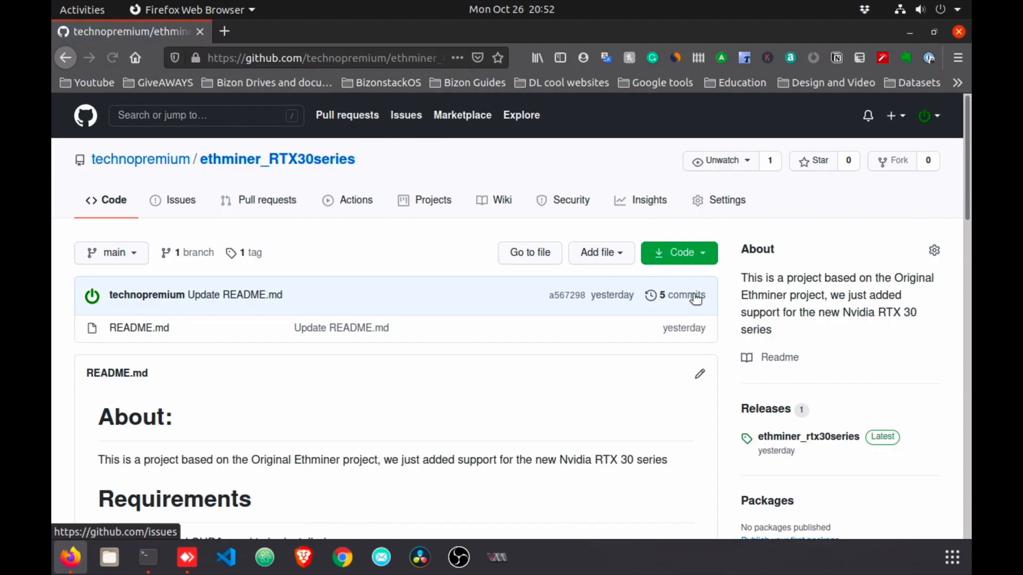
pyautogui.scroll(-3)
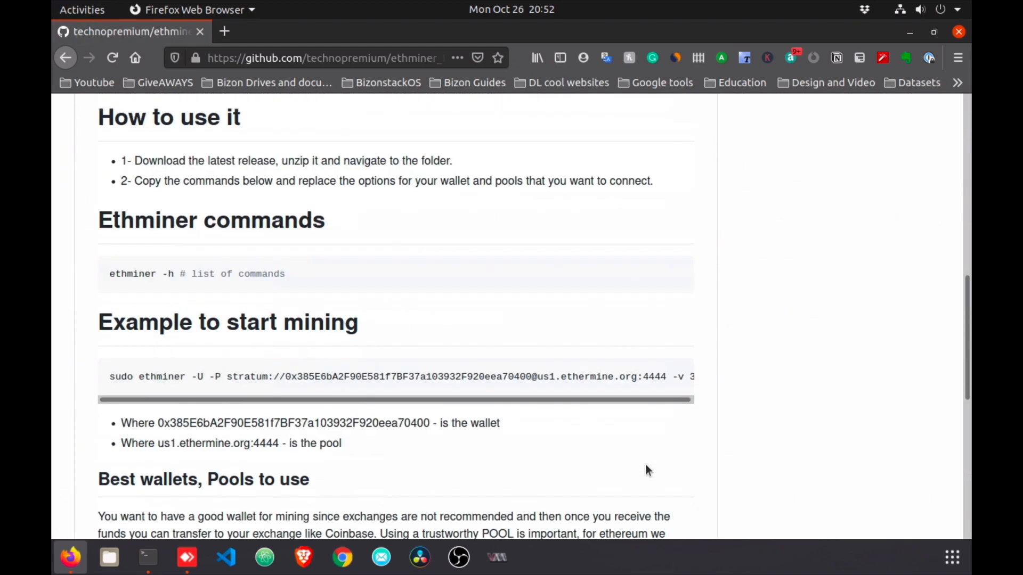
pyautogui.scroll(3)
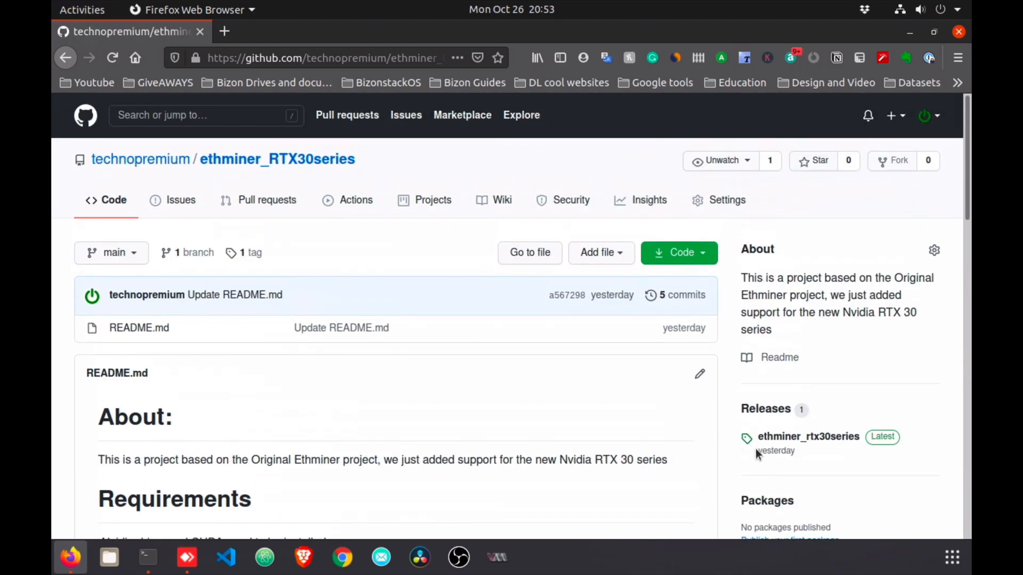
pyautogui.moveTo(844, 441)
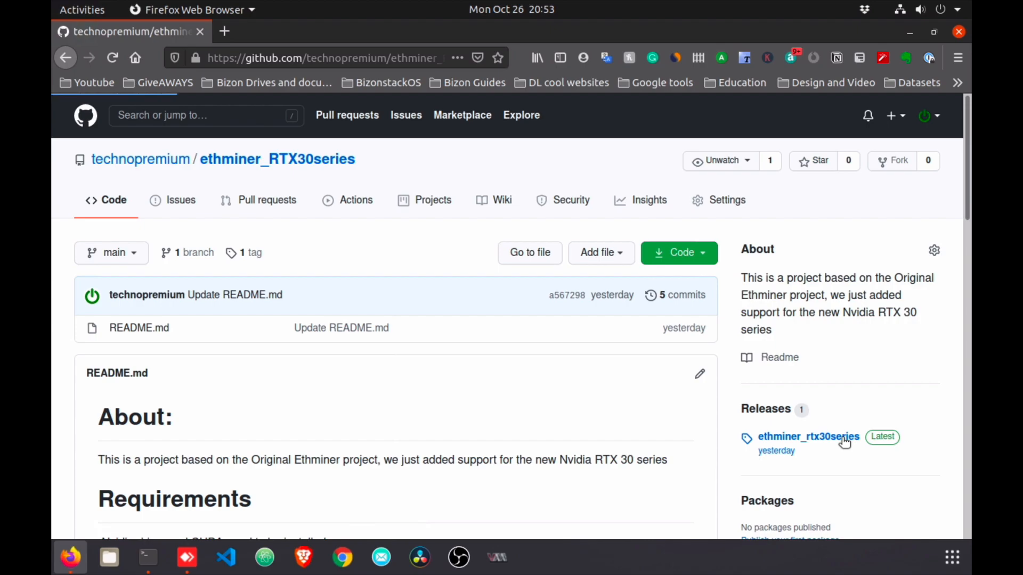
# Step: Download ethminer_RTX30series.tar.xz from the ethminer_rtx30series release
pyautogui.click(808, 436)
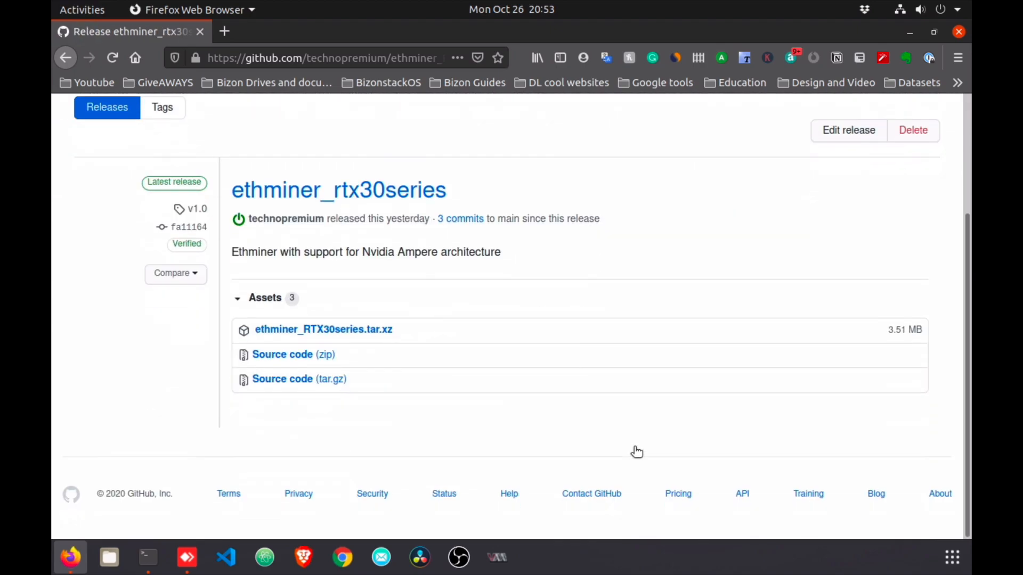
pyautogui.click(323, 329)
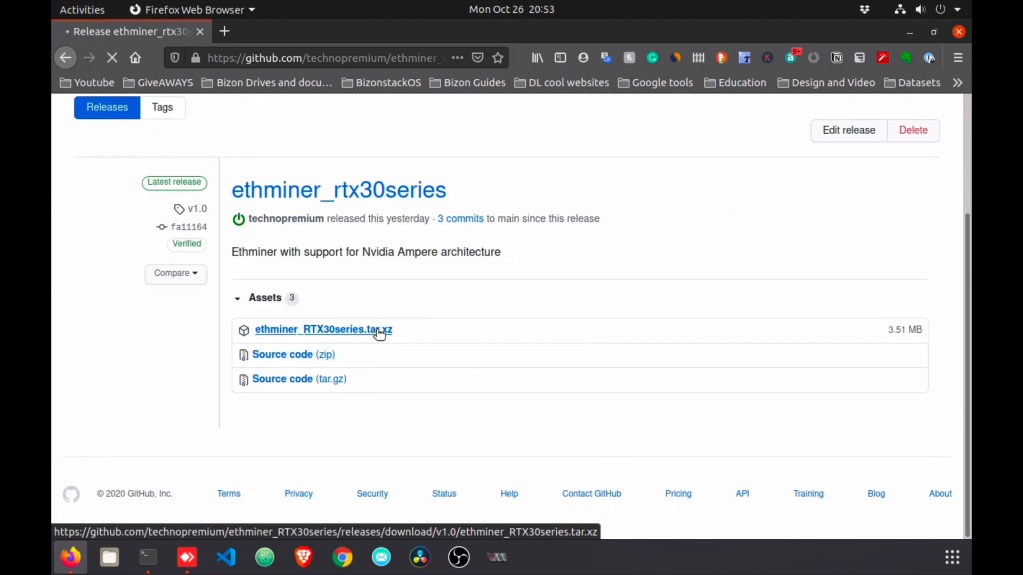
pyautogui.click(323, 329)
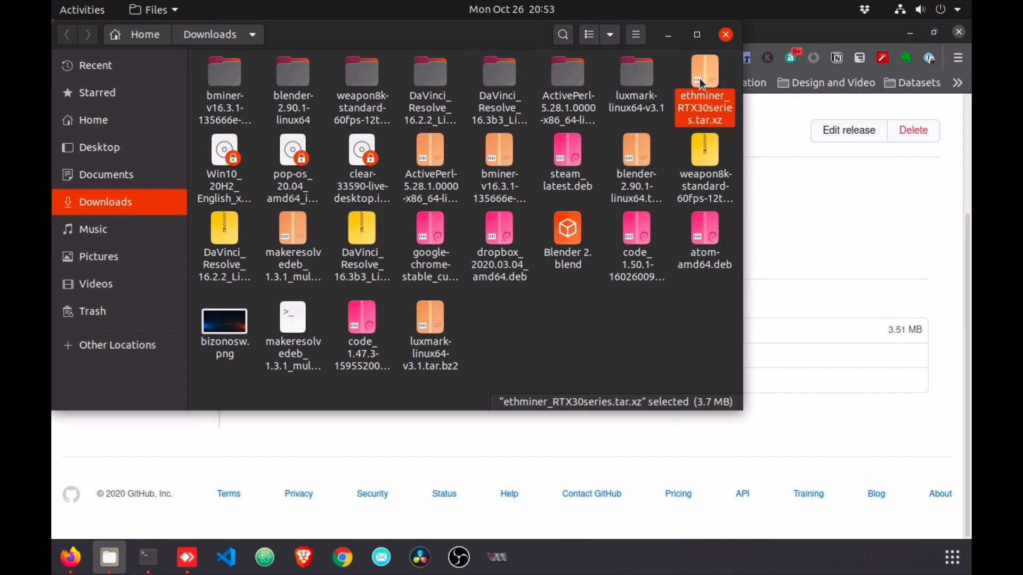
# Step: Browse into the archive's build folder and open a terminal there
pyautogui.doubleClick(705, 78)
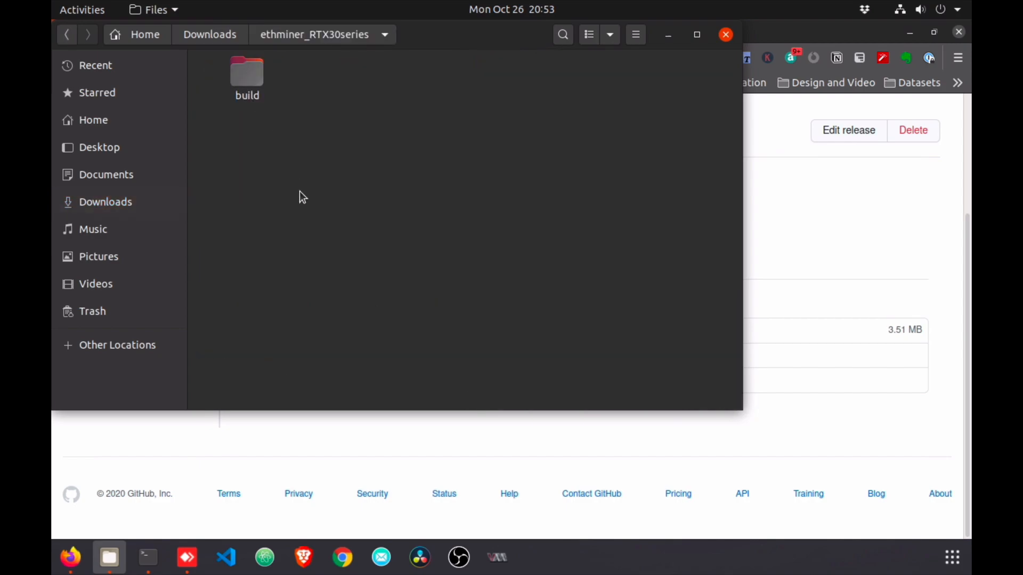
pyautogui.doubleClick(246, 71)
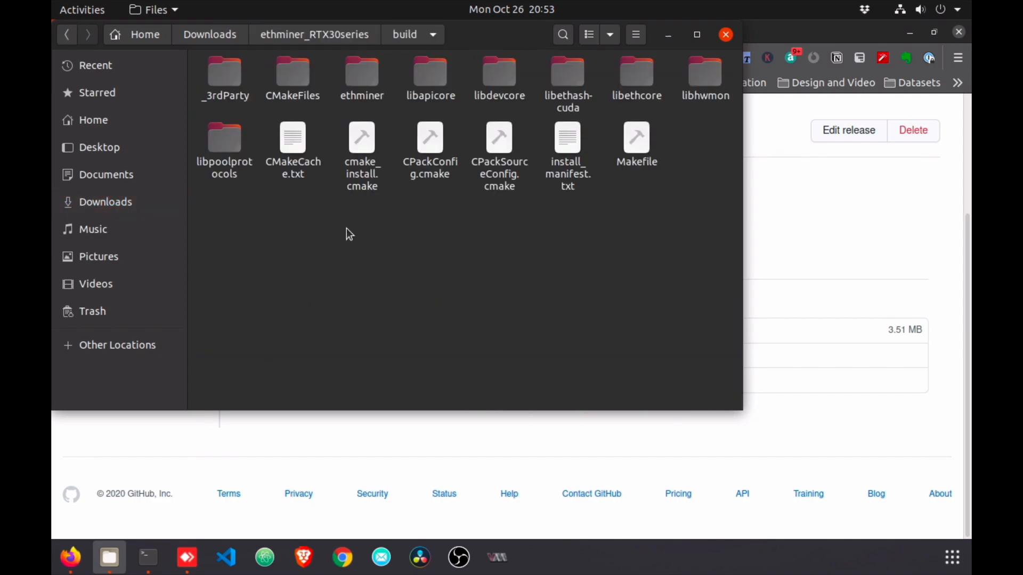
pyautogui.rightClick(482, 277)
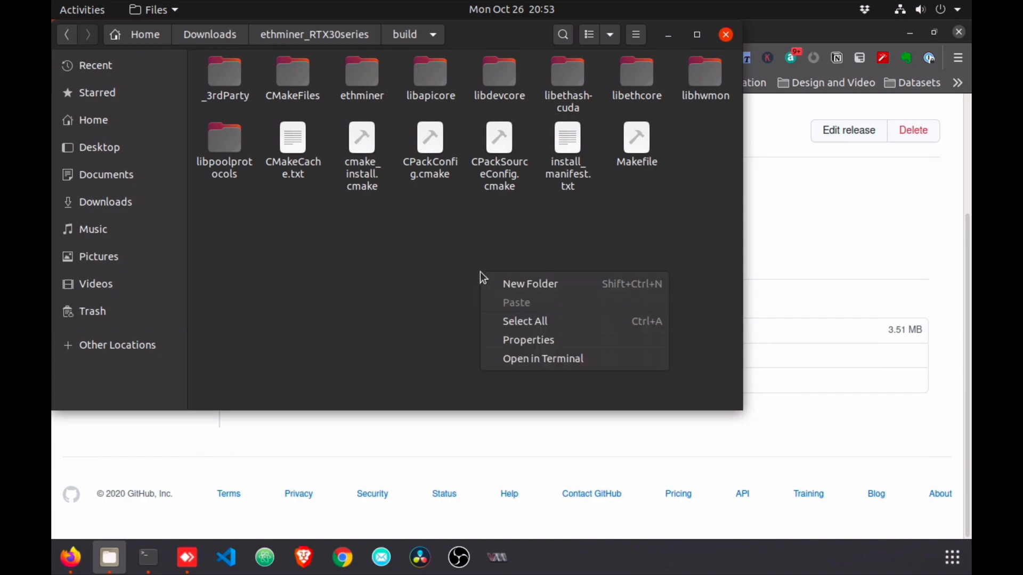
pyautogui.moveTo(542, 358)
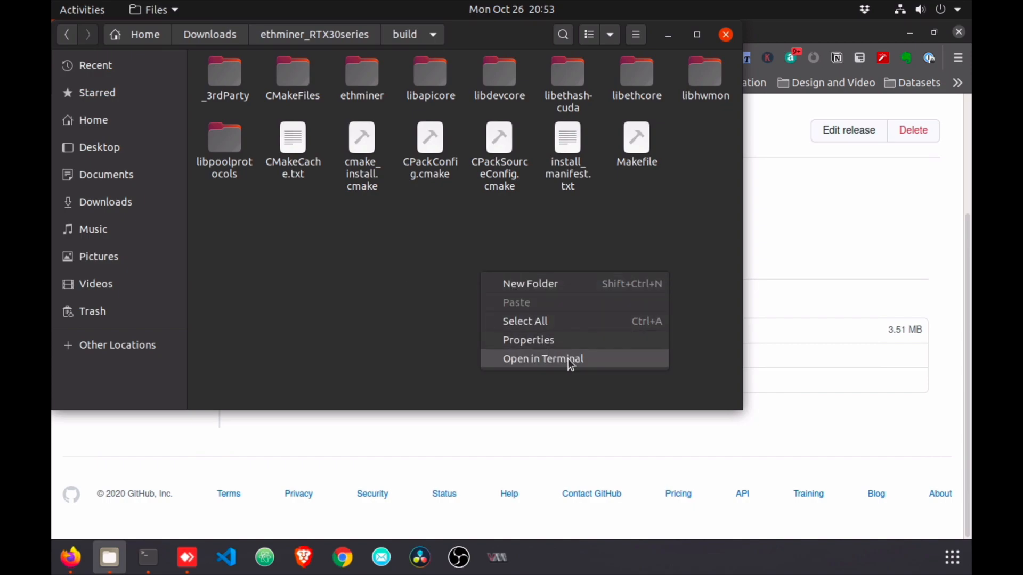
pyautogui.click(542, 358)
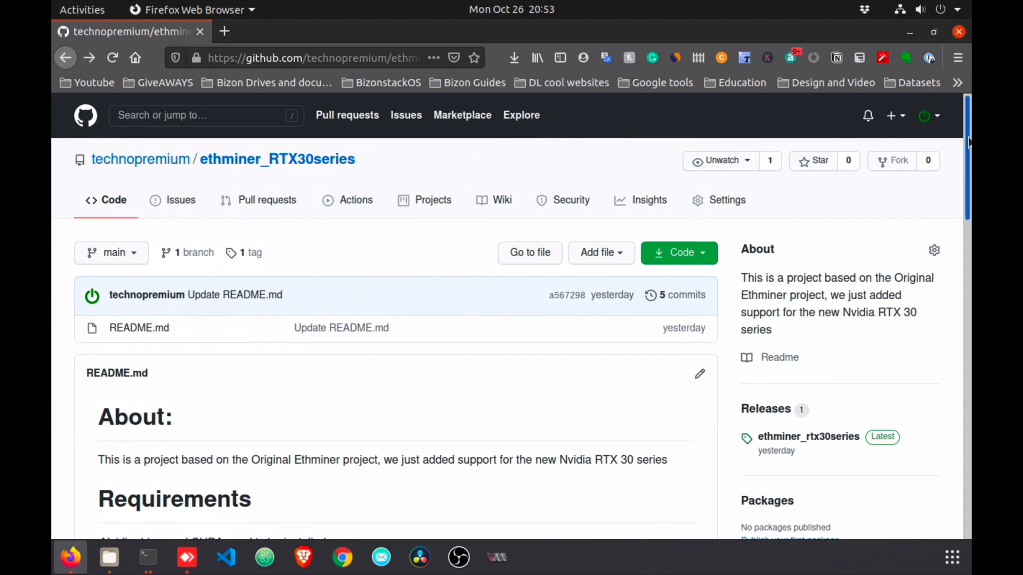
# Step: Reach the README's mining example and select the full sudo ethminer command line
pyautogui.scroll(-3)
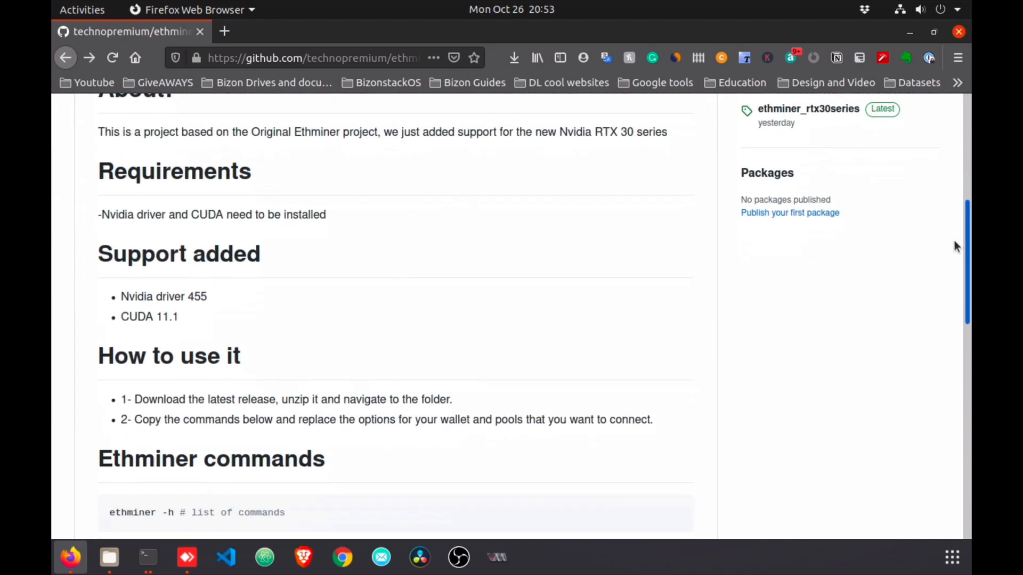
pyautogui.scroll(-3)
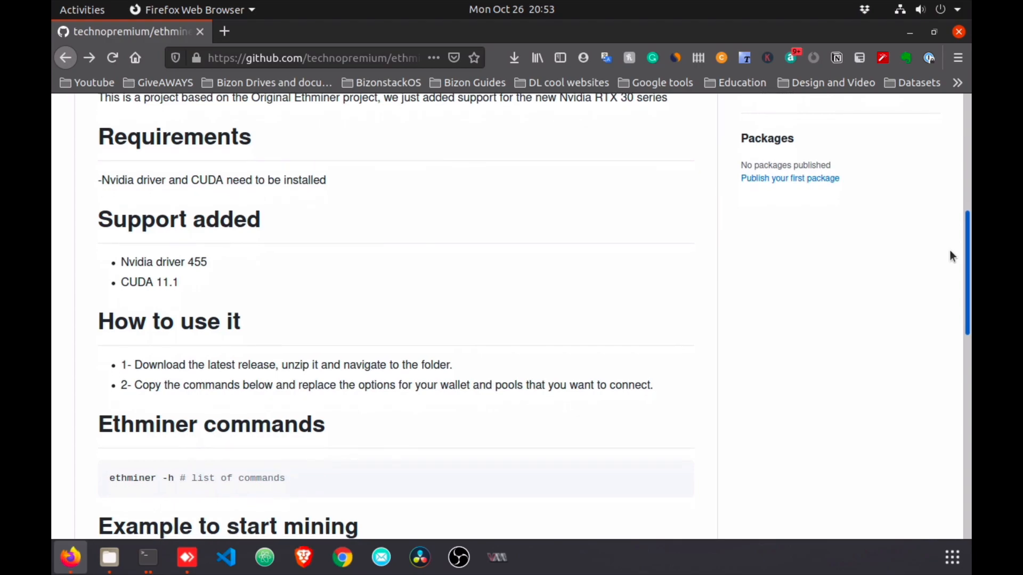
pyautogui.scroll(-3)
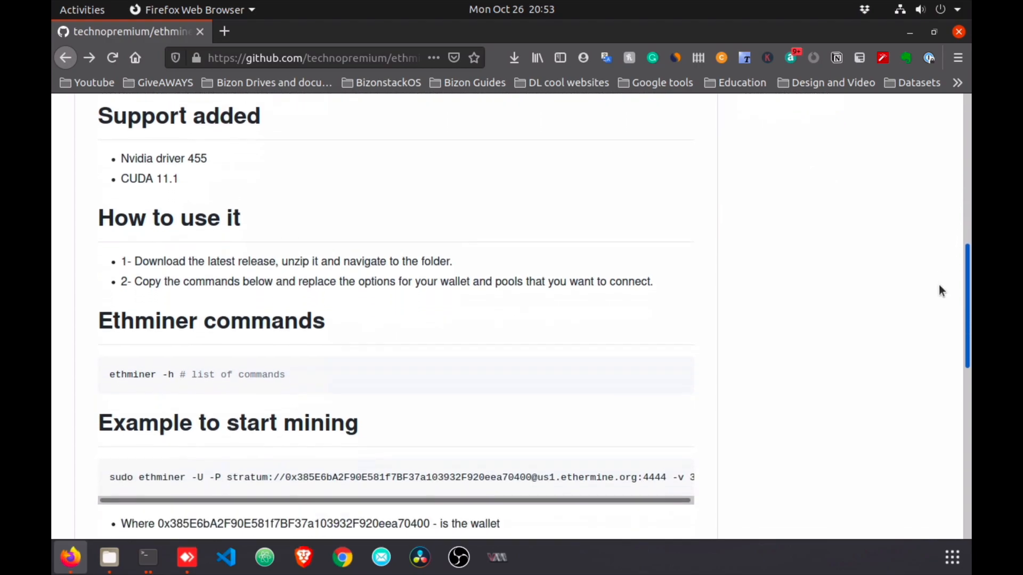
pyautogui.scroll(-3)
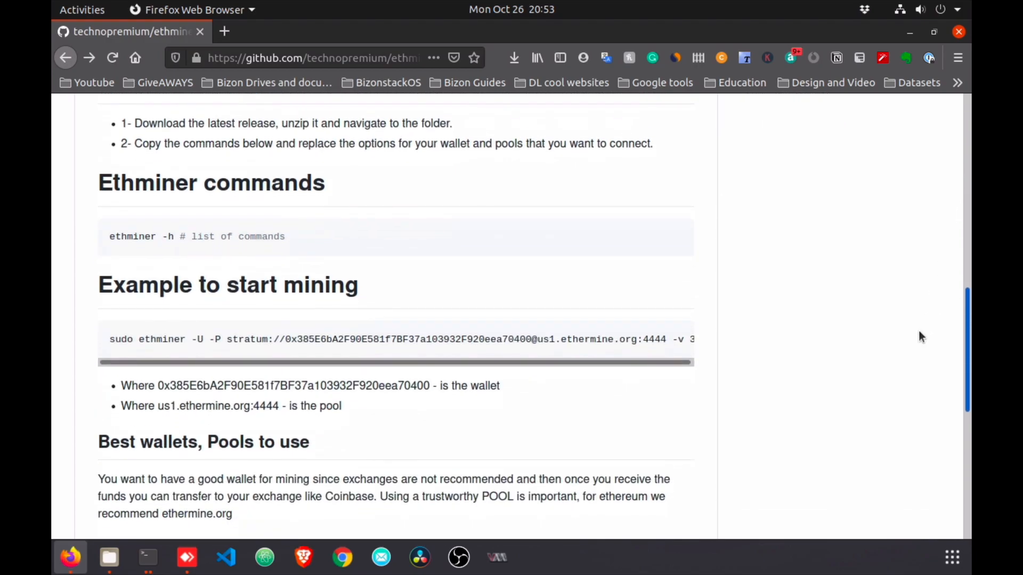
pyautogui.scroll(-3)
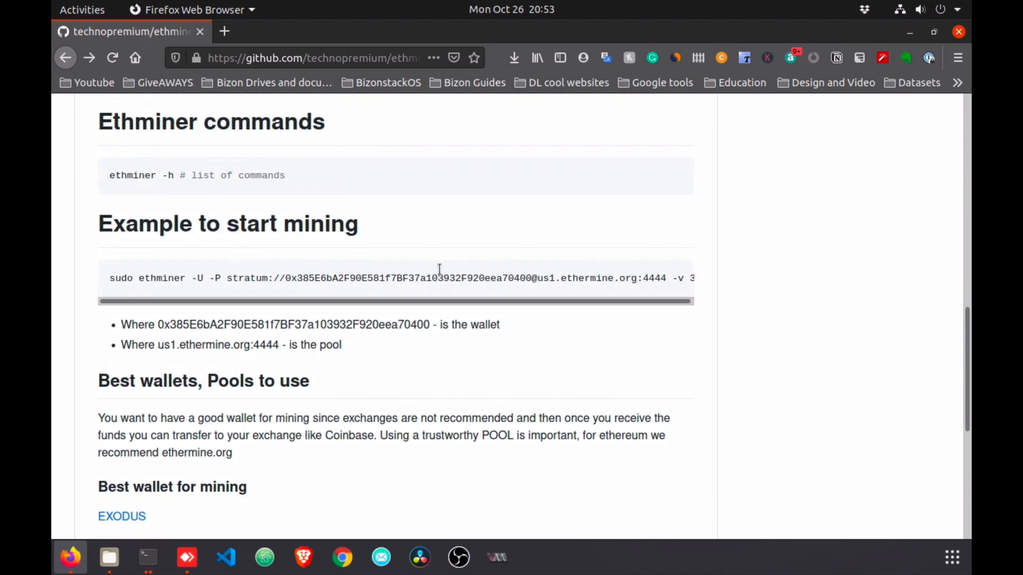
pyautogui.tripleClick(391, 278)
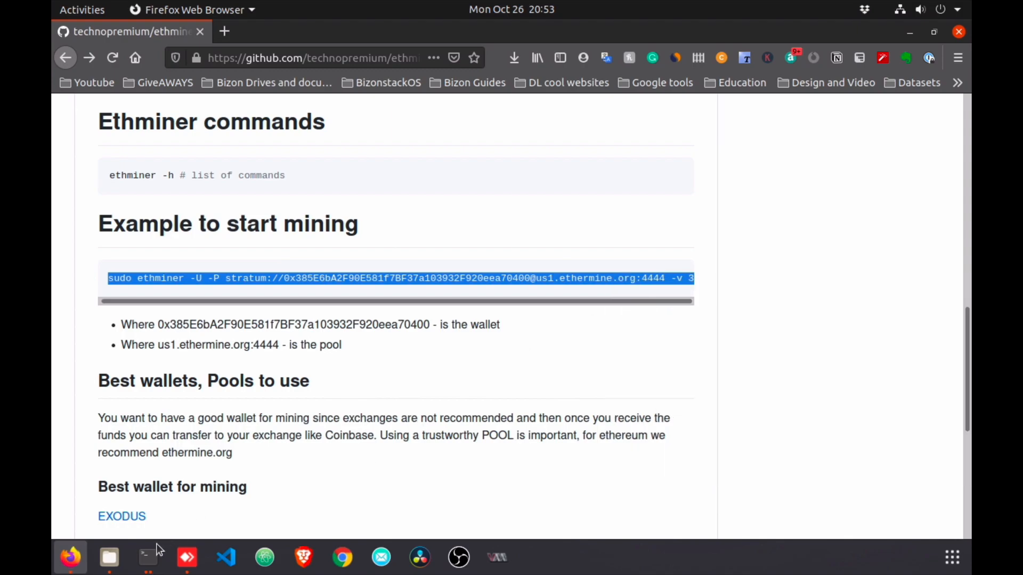
pyautogui.click(147, 558)
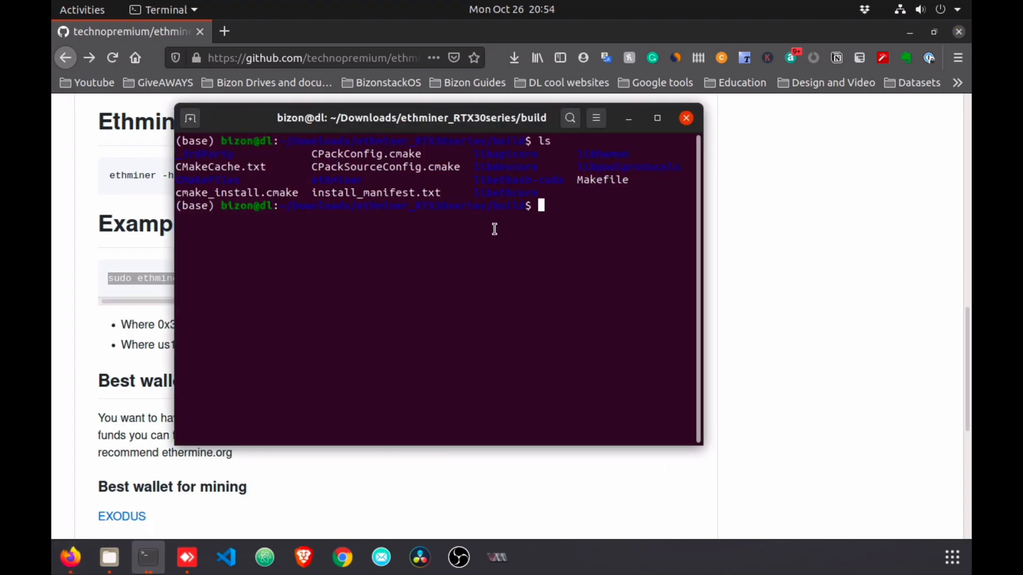
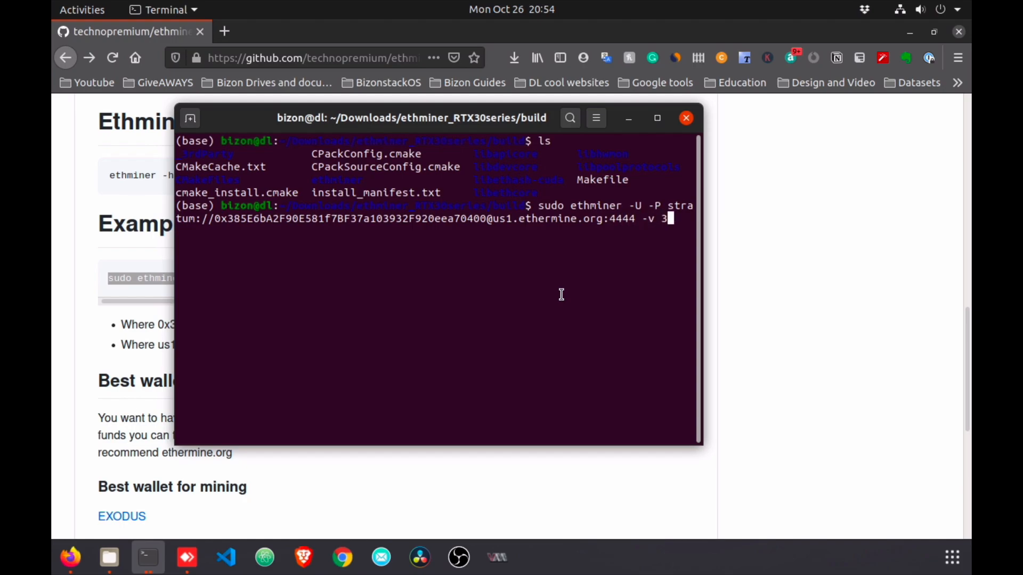
pyautogui.press('Return')
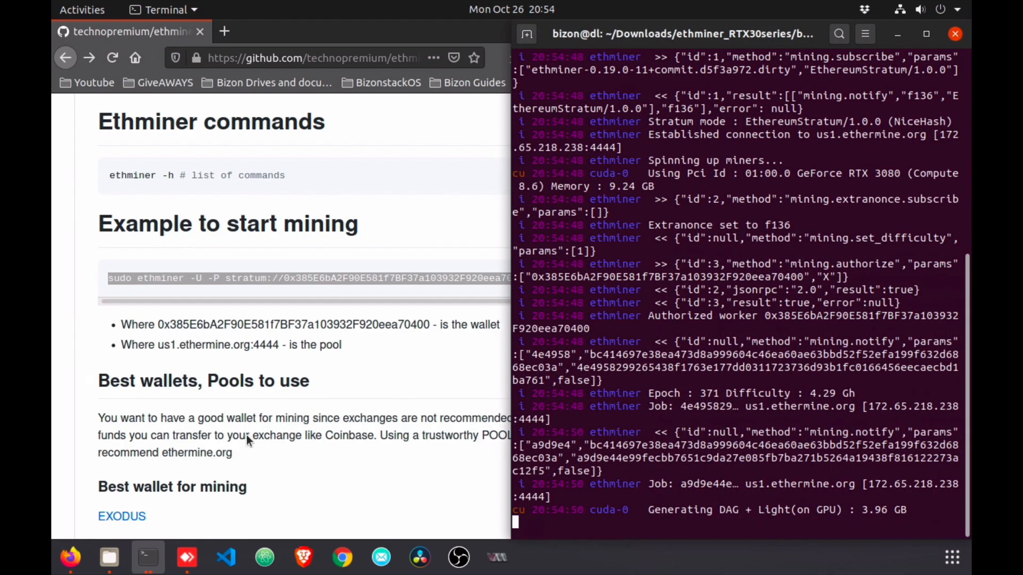
# Step: Start a second terminal window from the dock icon
pyautogui.rightClick(147, 556)
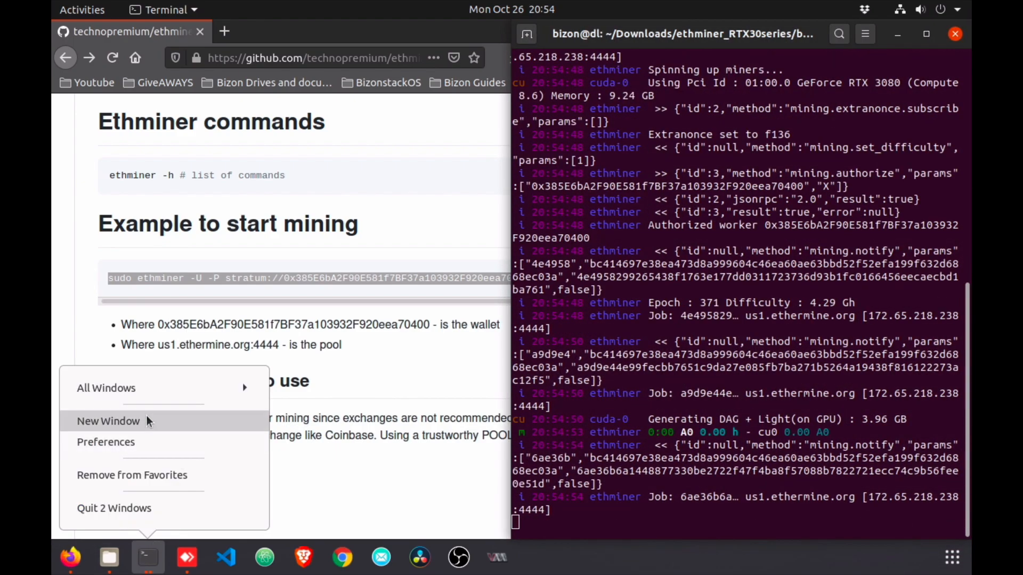
pyautogui.click(109, 420)
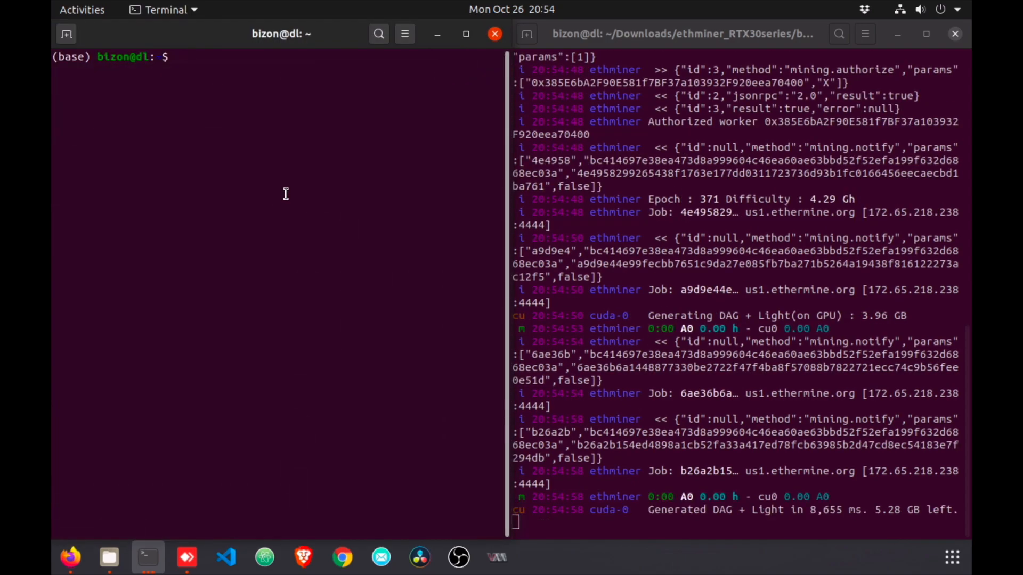
# Step: Run watch nvidia-smi and highlight driver version 455.32.00
pyautogui.write('watch')
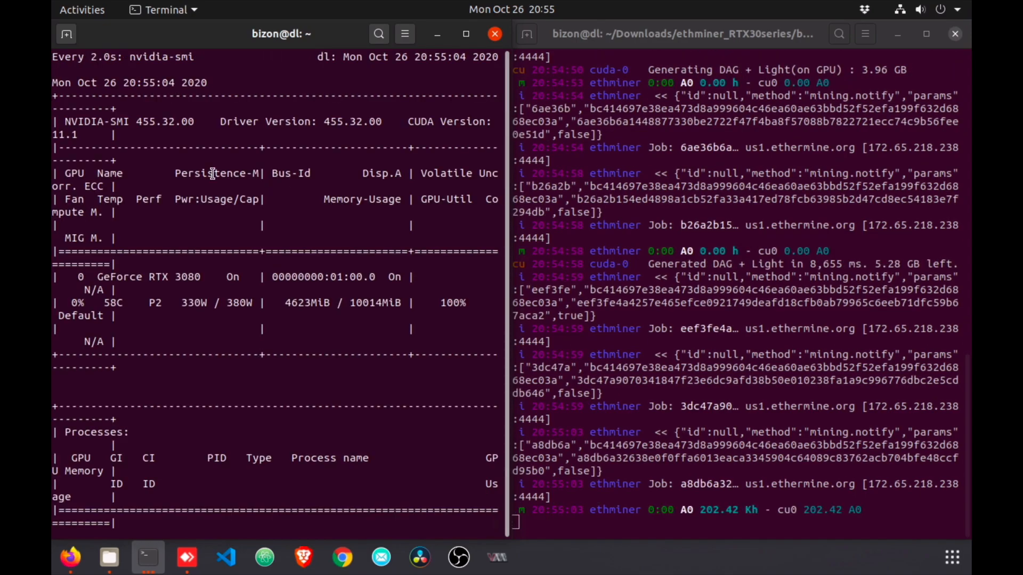
pyautogui.doubleClick(162, 122)
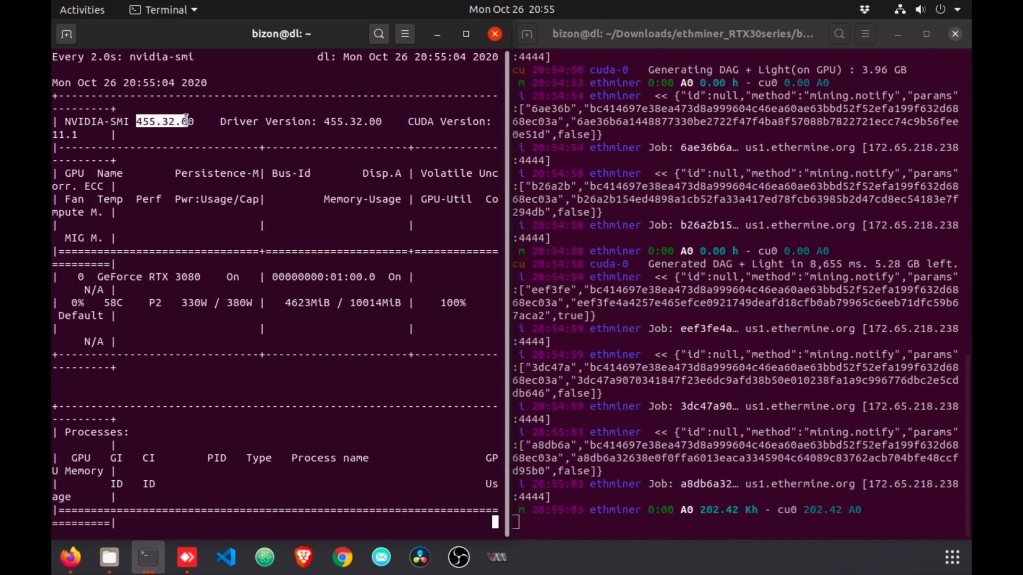